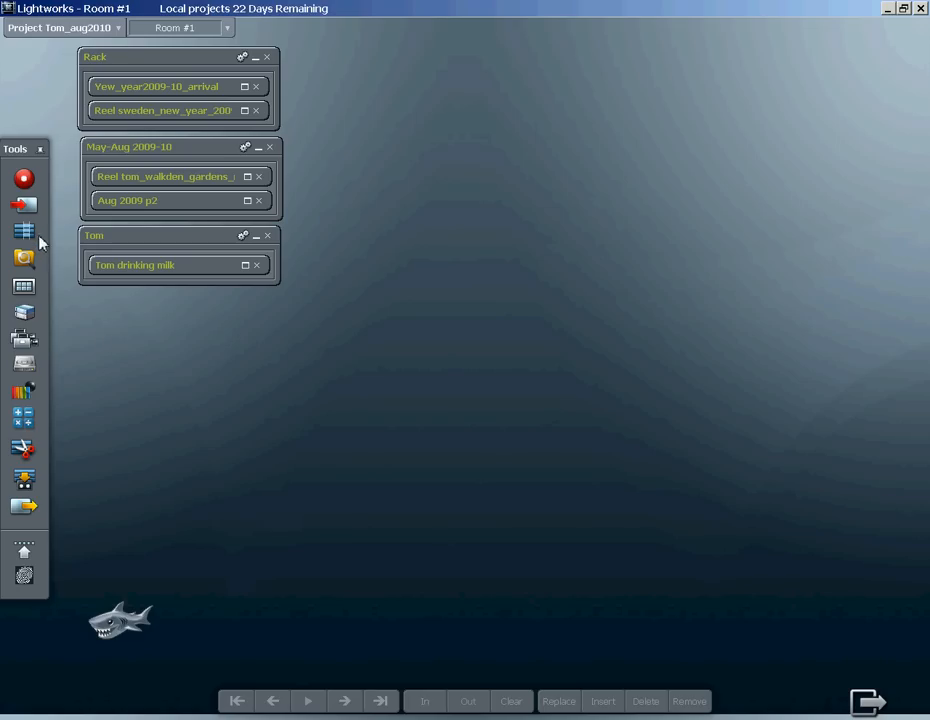
pyautogui.moveTo(16, 304)
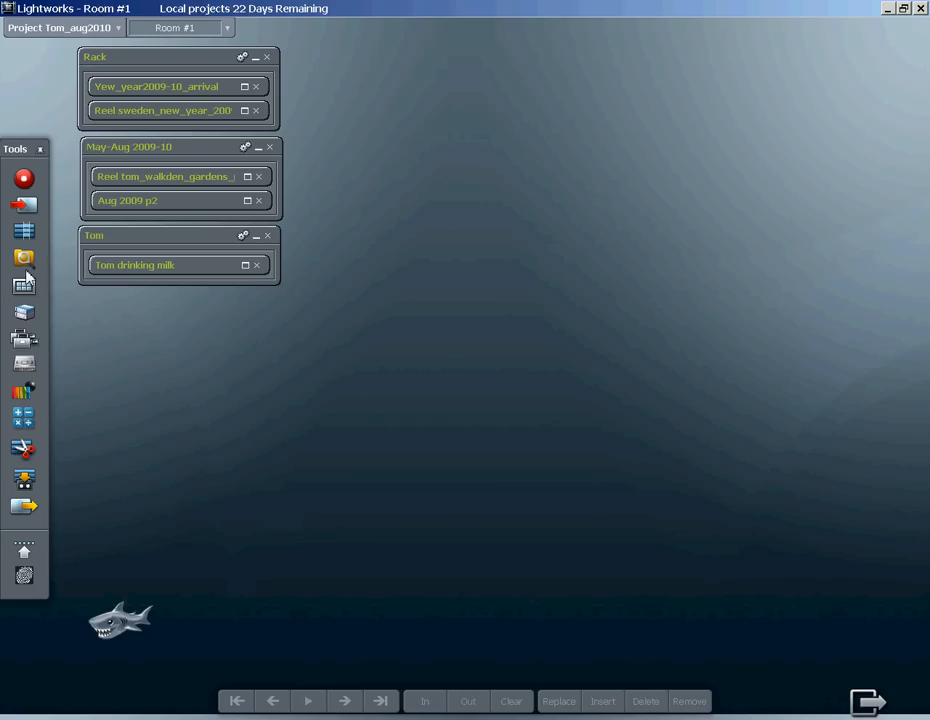
pyautogui.moveTo(32, 284)
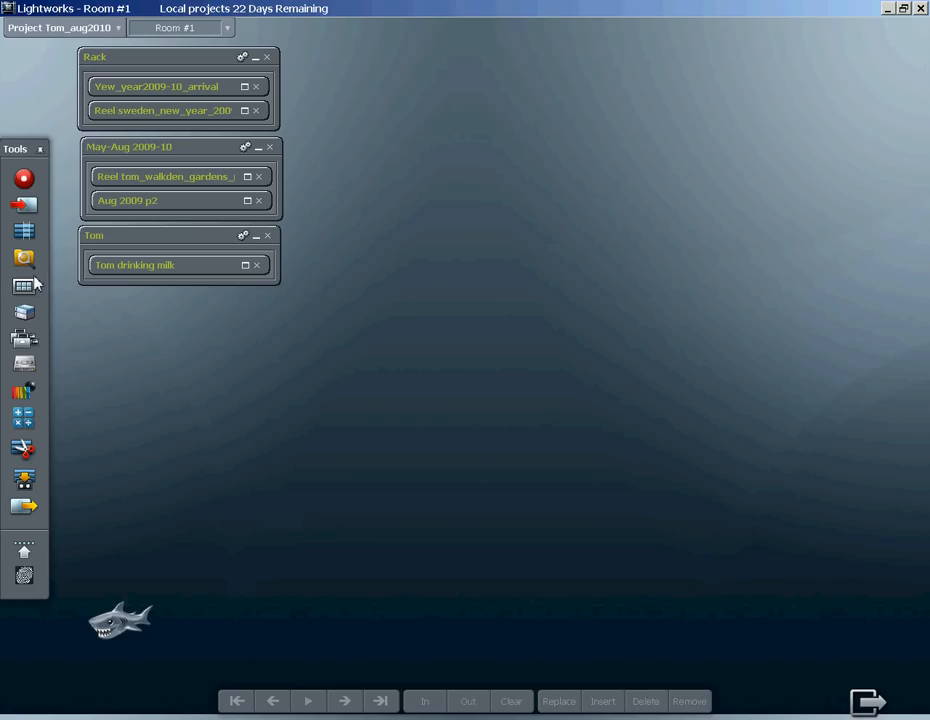
pyautogui.moveTo(24, 208)
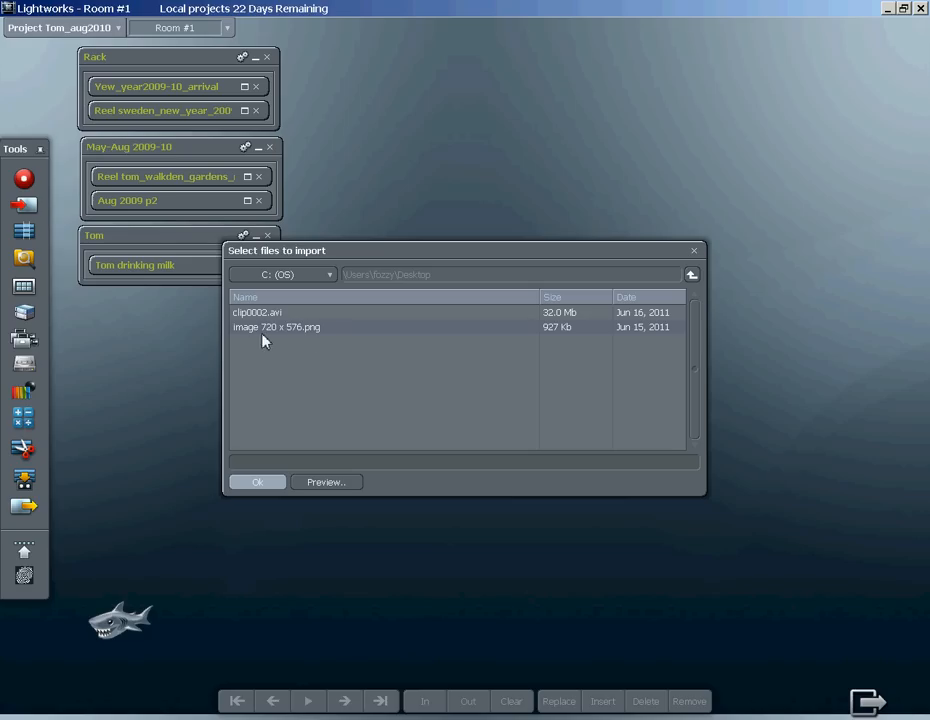
pyautogui.moveTo(288, 344)
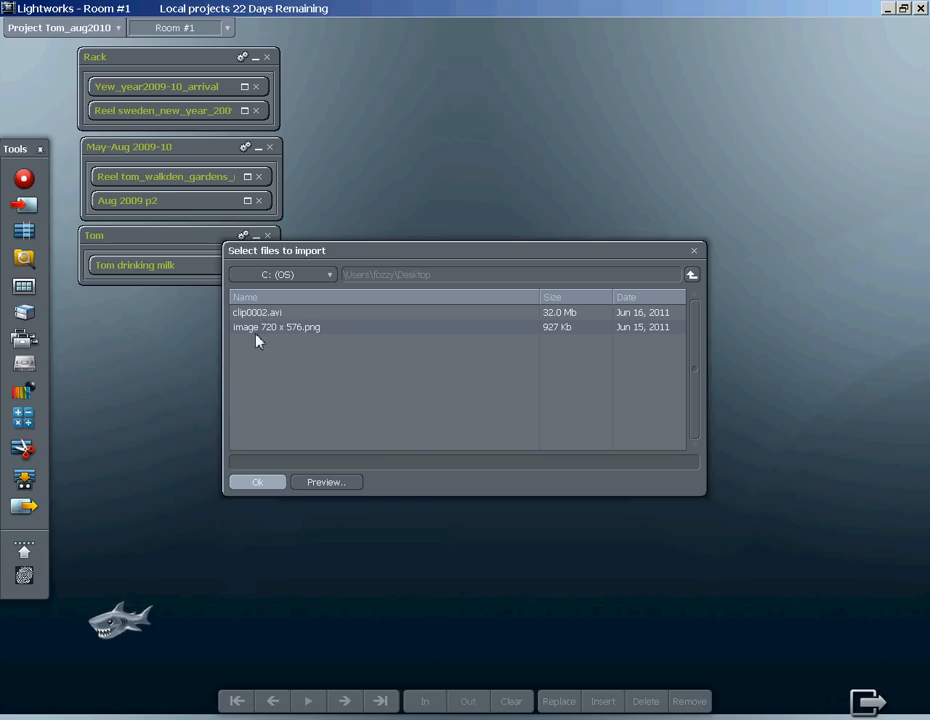
pyautogui.moveTo(290, 338)
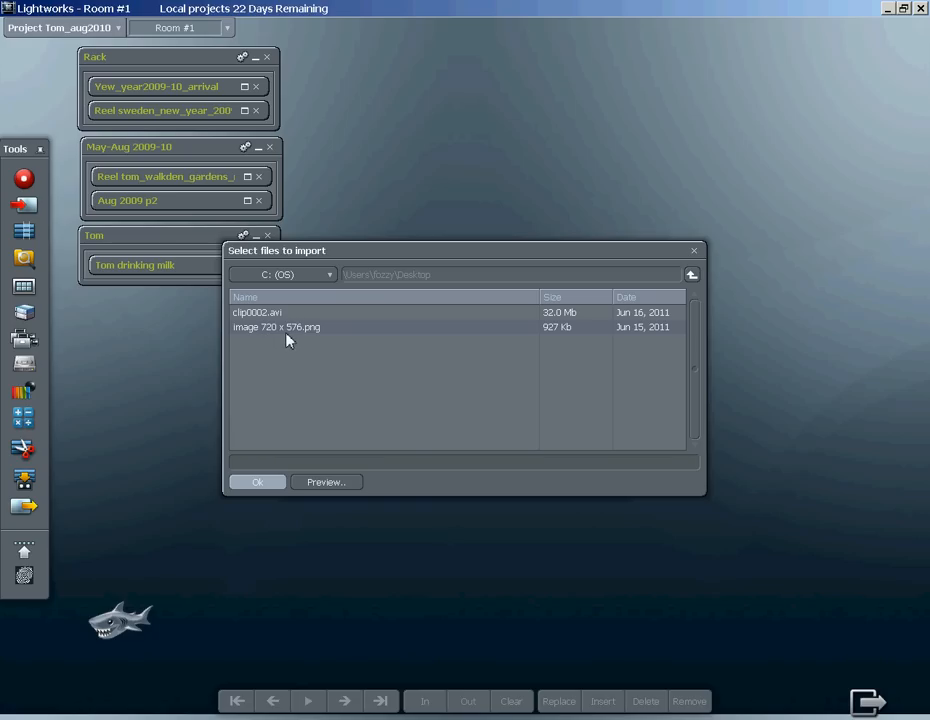
pyautogui.moveTo(336, 334)
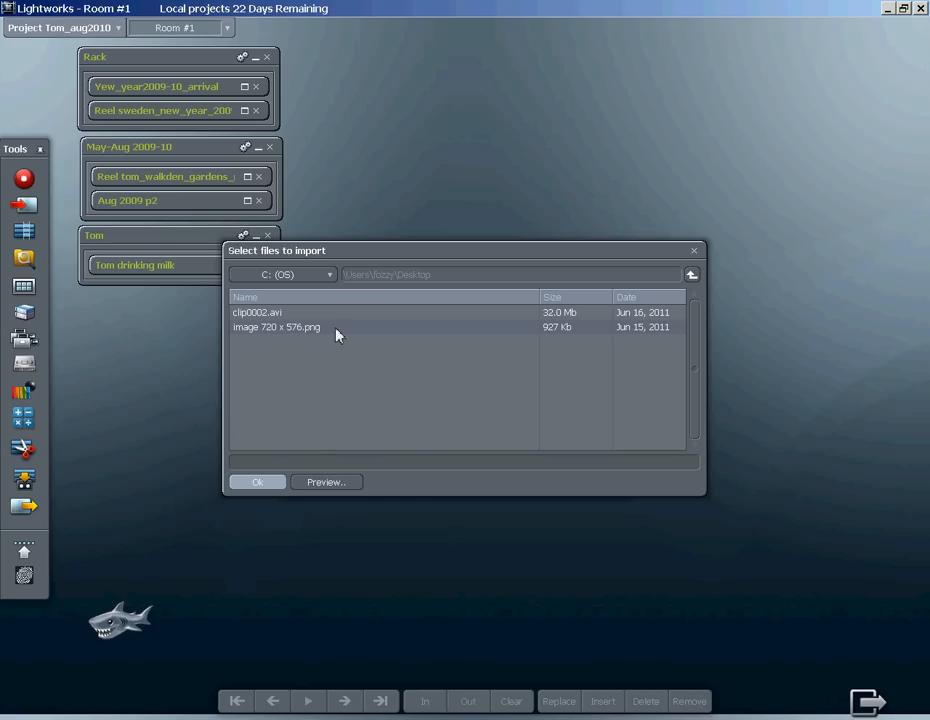
# Confirm image 720 x 576.png in the file browser so its import settings appear
pyautogui.click(256, 482)
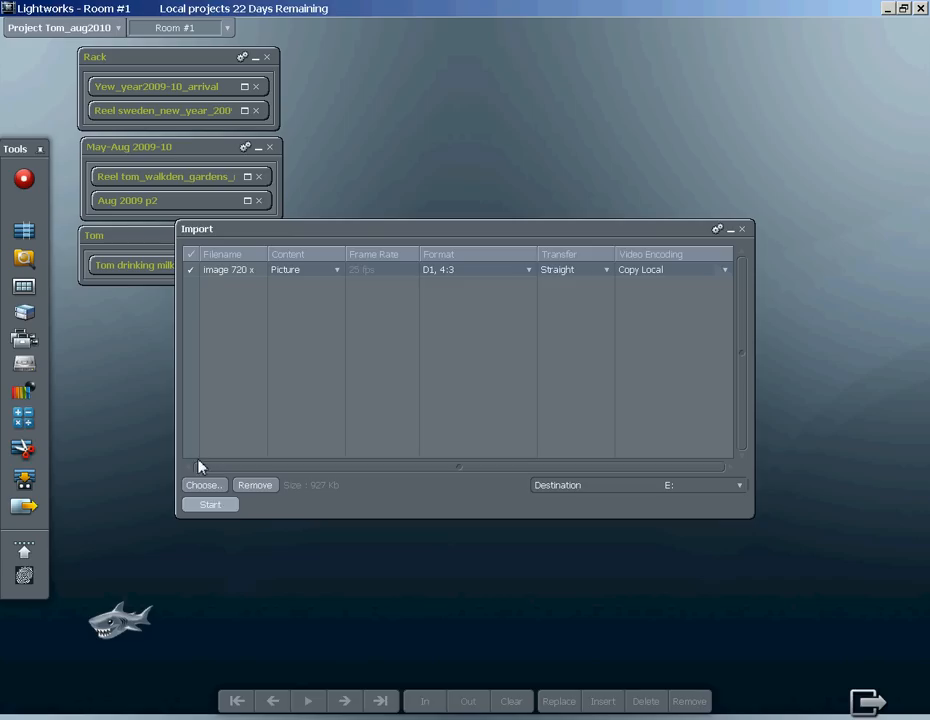
# Start the import of the PNG still and reposition the new Imports bin
pyautogui.click(210, 504)
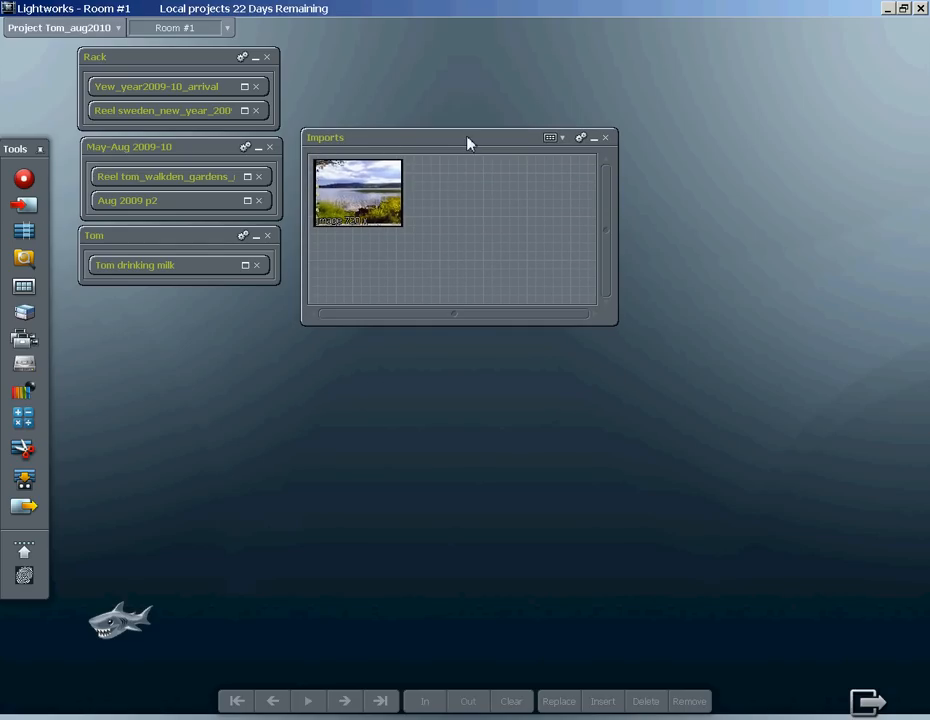
pyautogui.moveTo(468, 136); pyautogui.dragTo(472, 84)
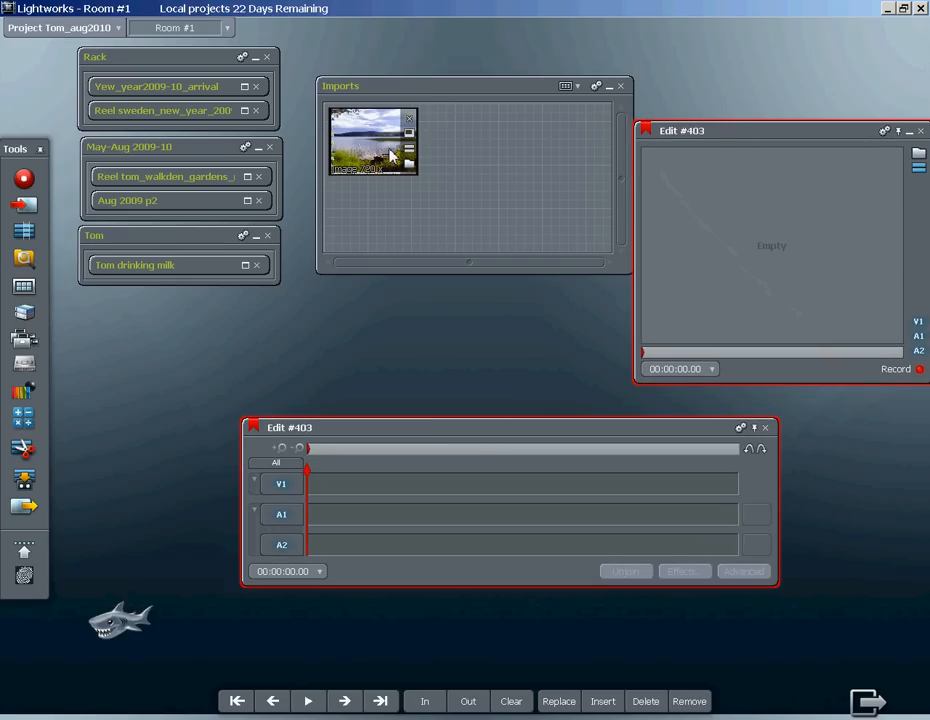
pyautogui.moveTo(372, 140)
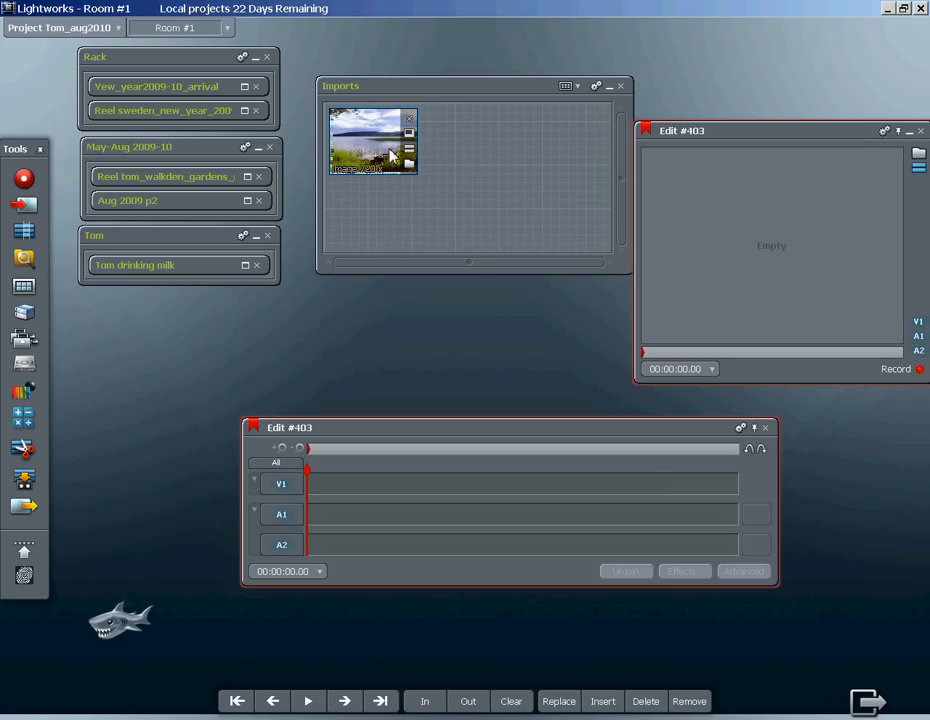
pyautogui.moveTo(384, 164)
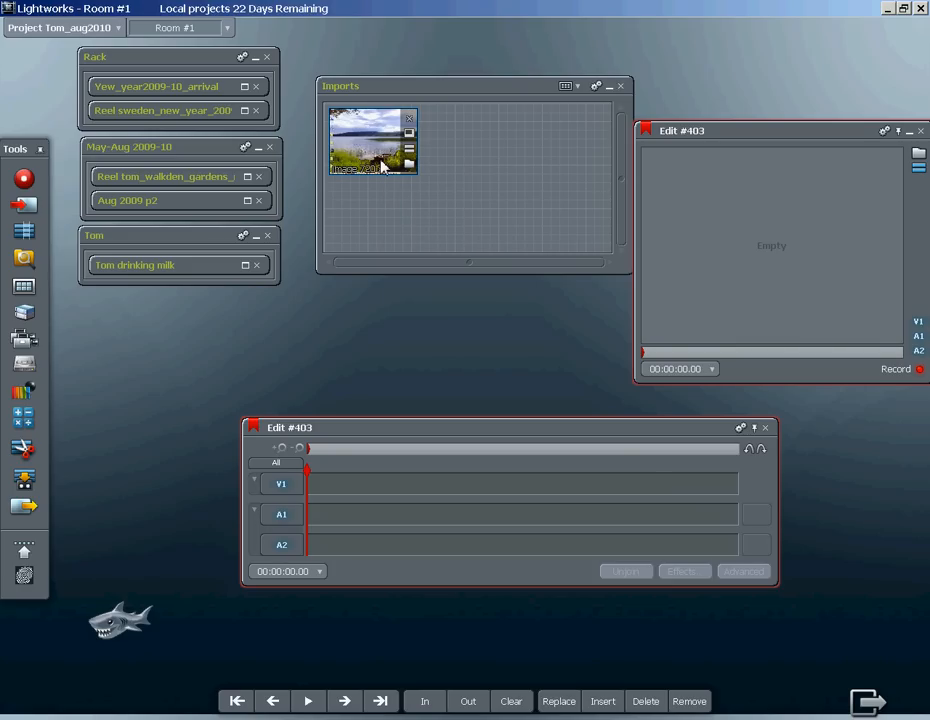
pyautogui.moveTo(378, 164)
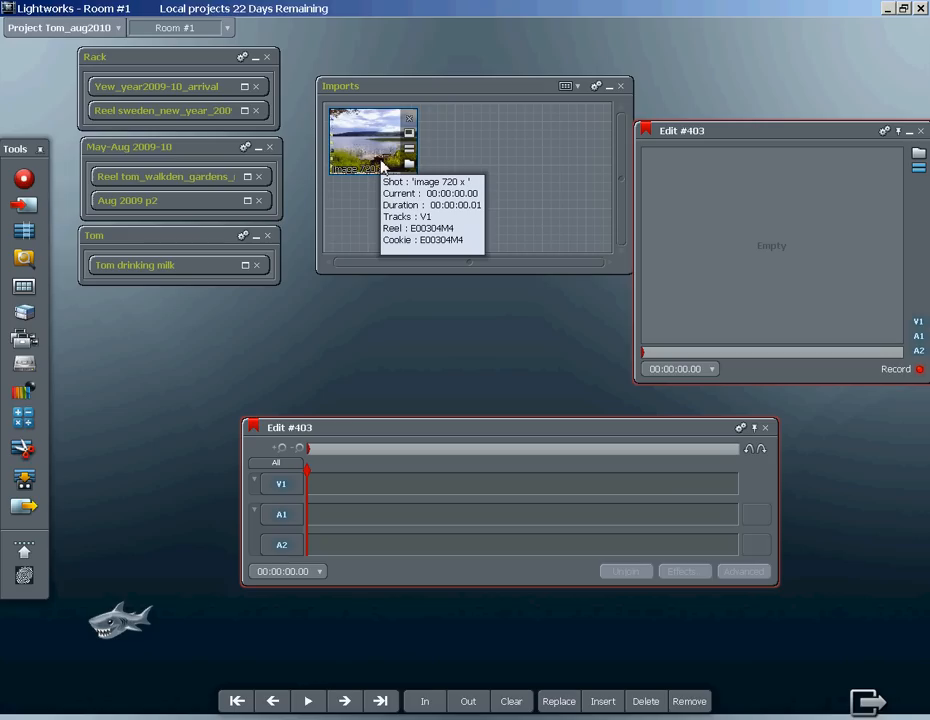
pyautogui.moveTo(360, 172)
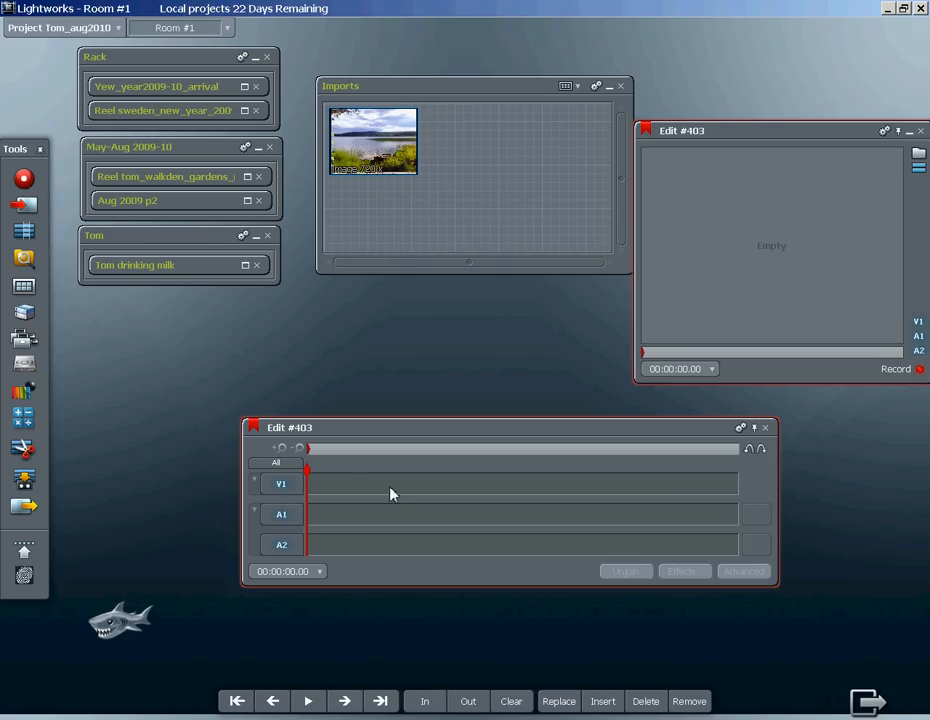
pyautogui.moveTo(232, 240)
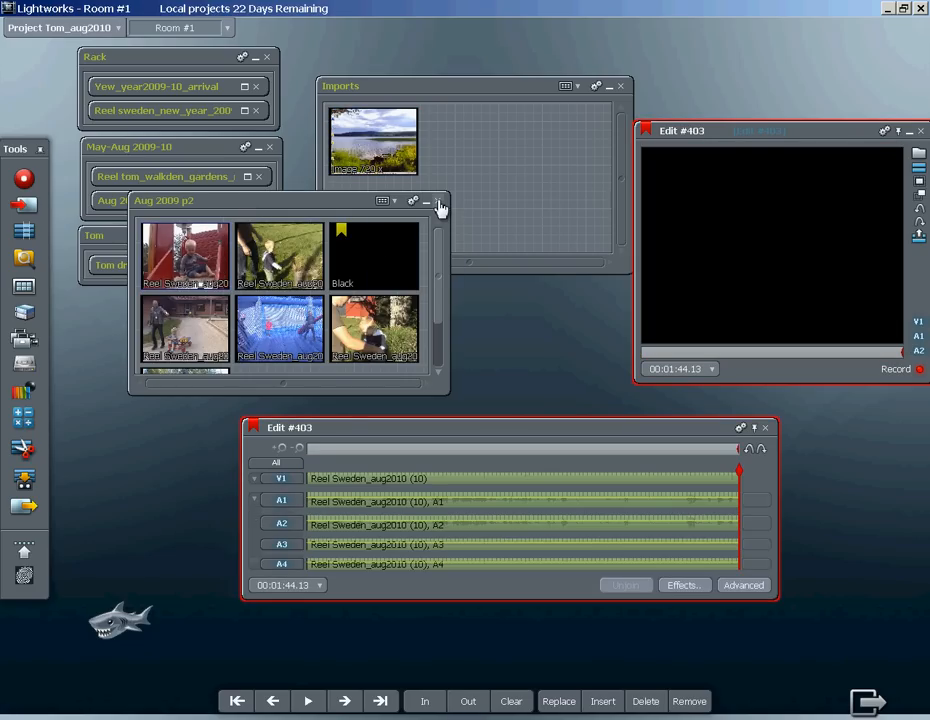
# Close the Aug 2009 p2 clip bin, leaving Edit #403 at the end of the Sweden reel
pyautogui.click(428, 200)
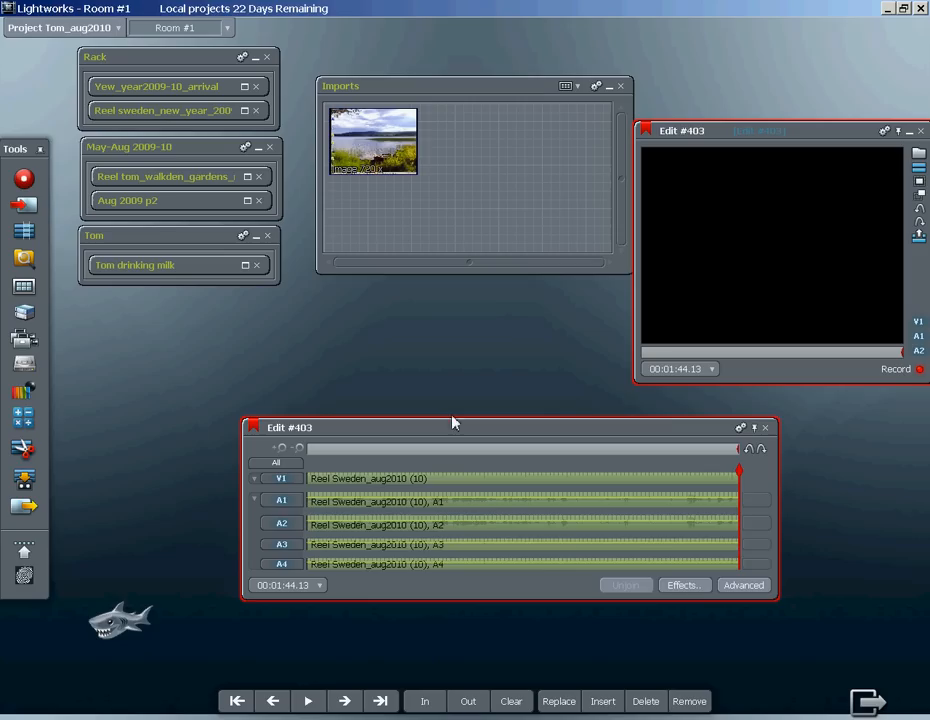
pyautogui.moveTo(408, 206)
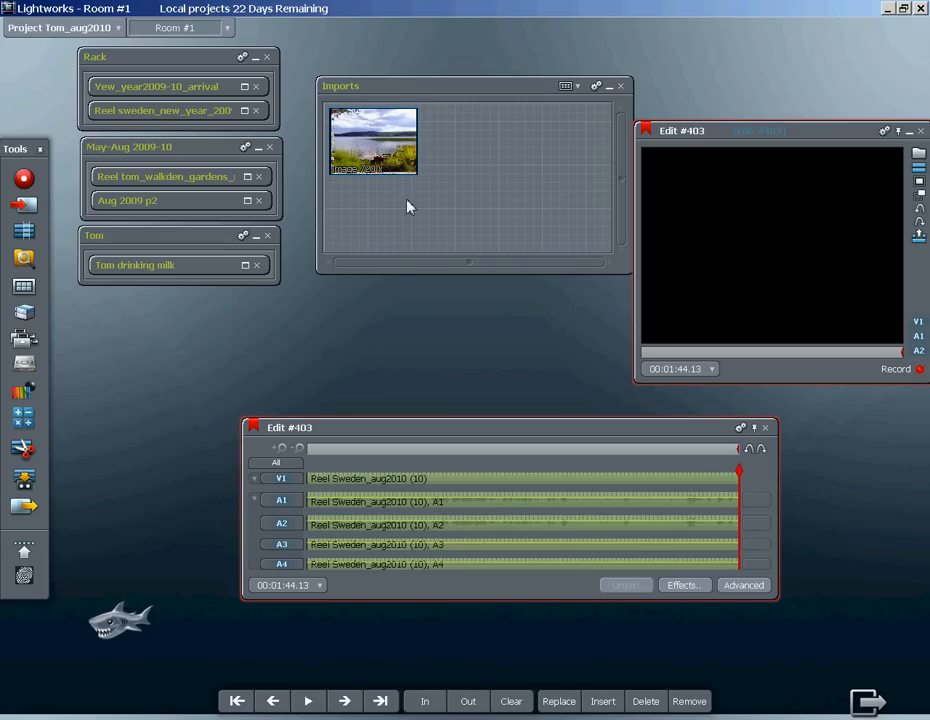
pyautogui.moveTo(490, 478)
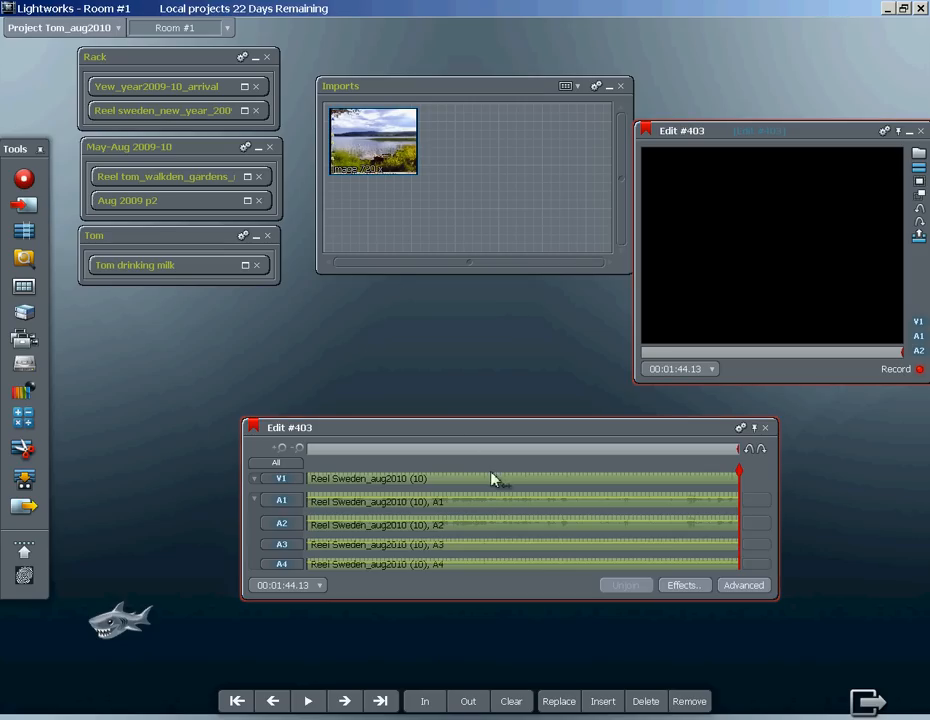
pyautogui.moveTo(614, 682)
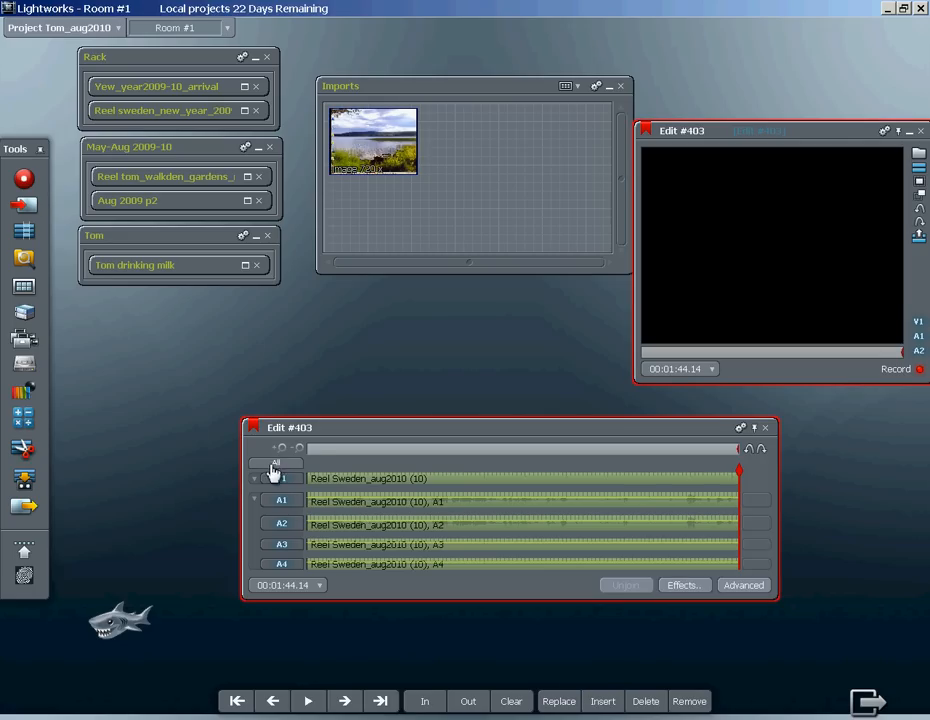
# Insert the 720 x 576 still onto V1 right after the Sweden reel footage
pyautogui.click(276, 464)
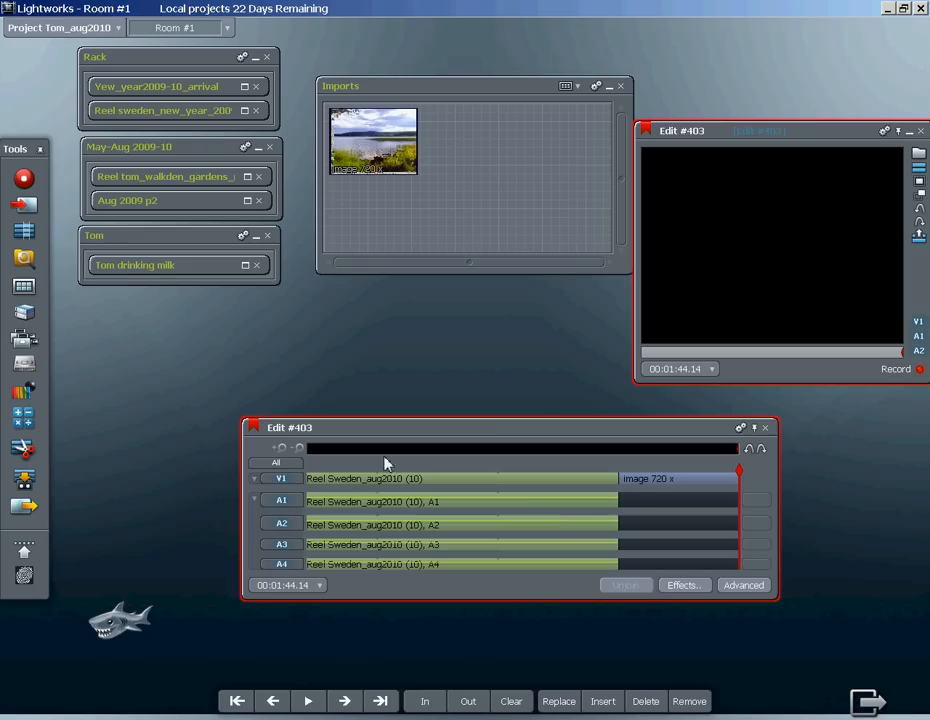
pyautogui.moveTo(608, 490)
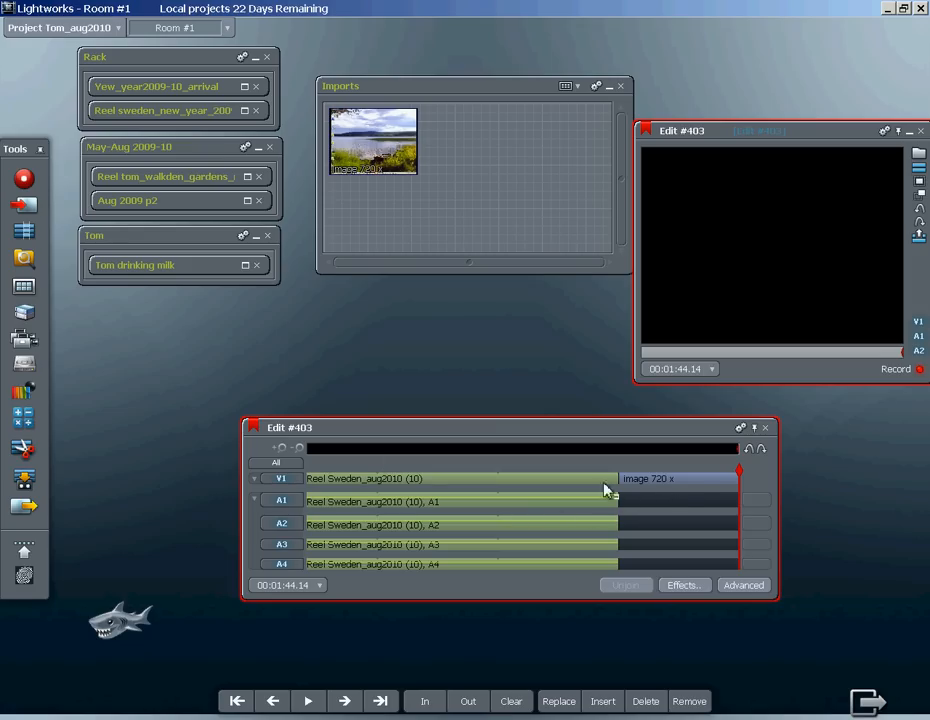
pyautogui.moveTo(696, 492)
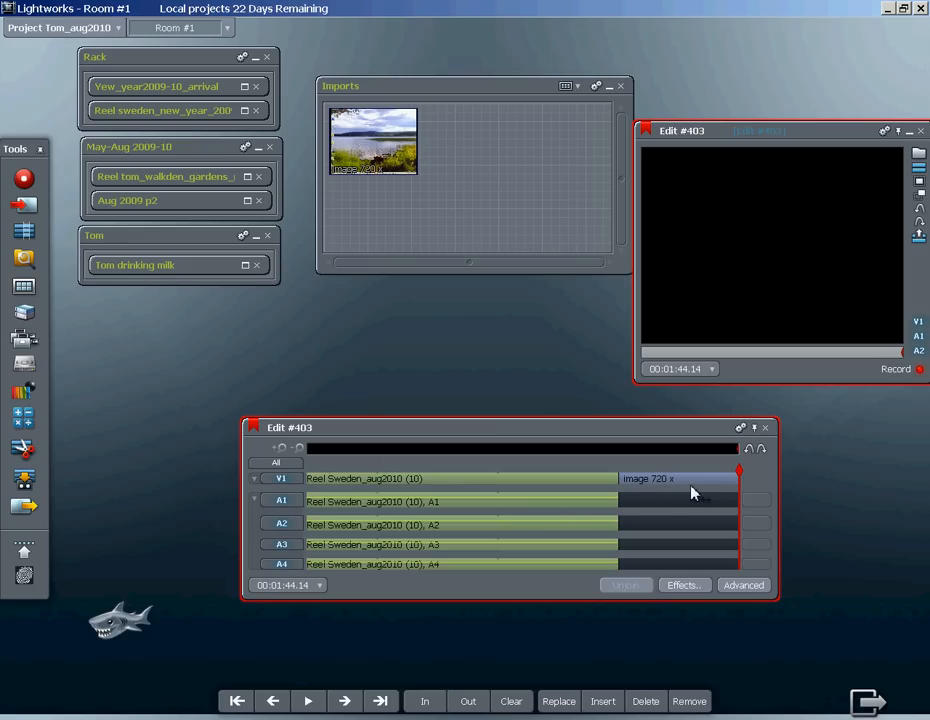
pyautogui.moveTo(820, 250)
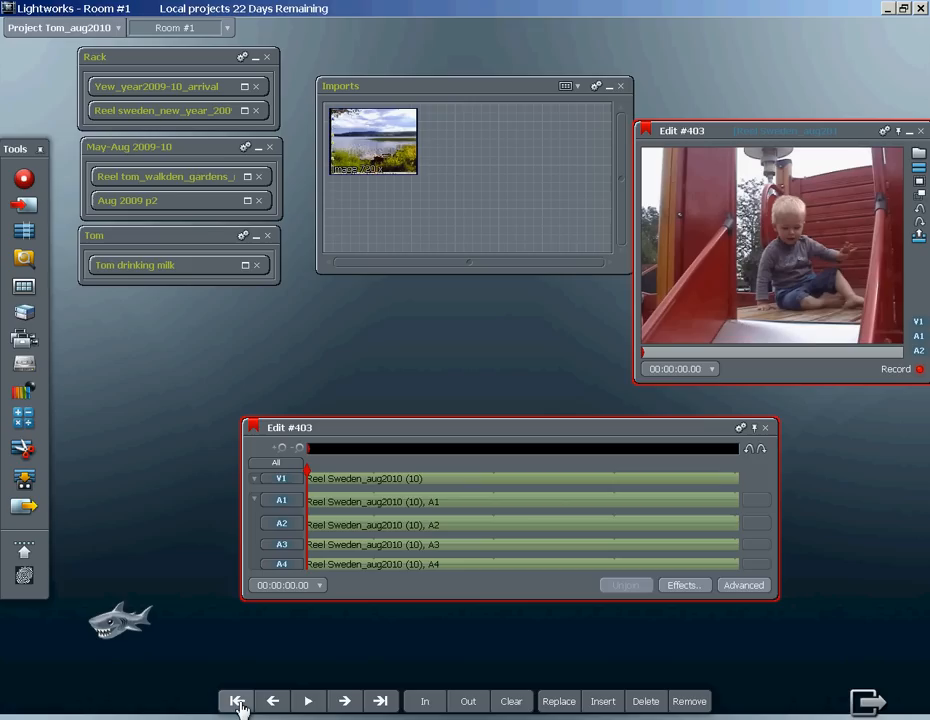
pyautogui.moveTo(380, 700)
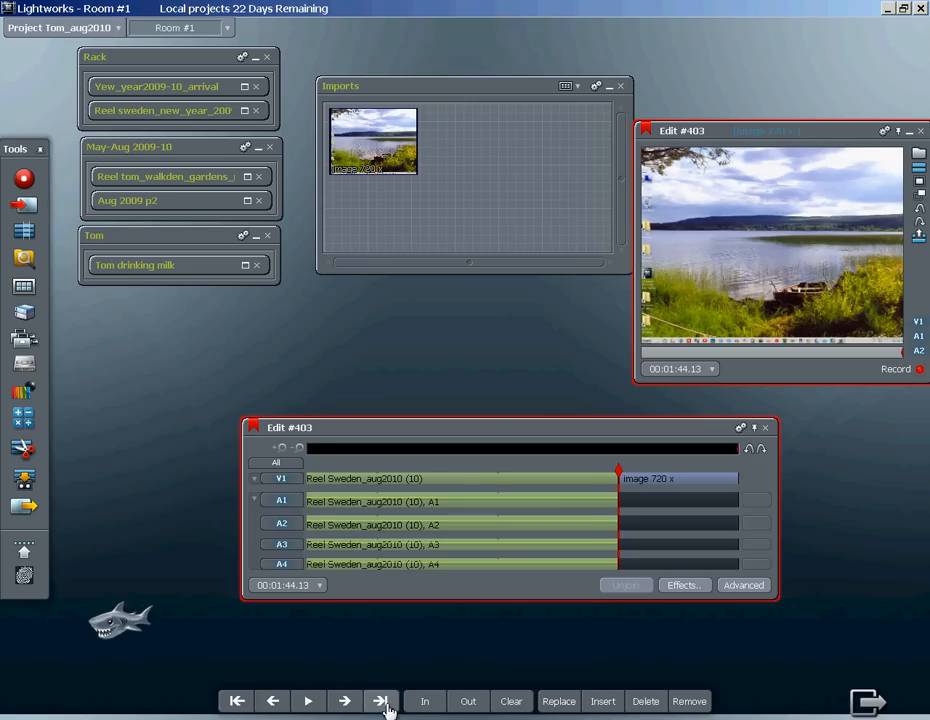
# Jump to the 1:44 cut where the landscape image begins
pyautogui.click(380, 700)
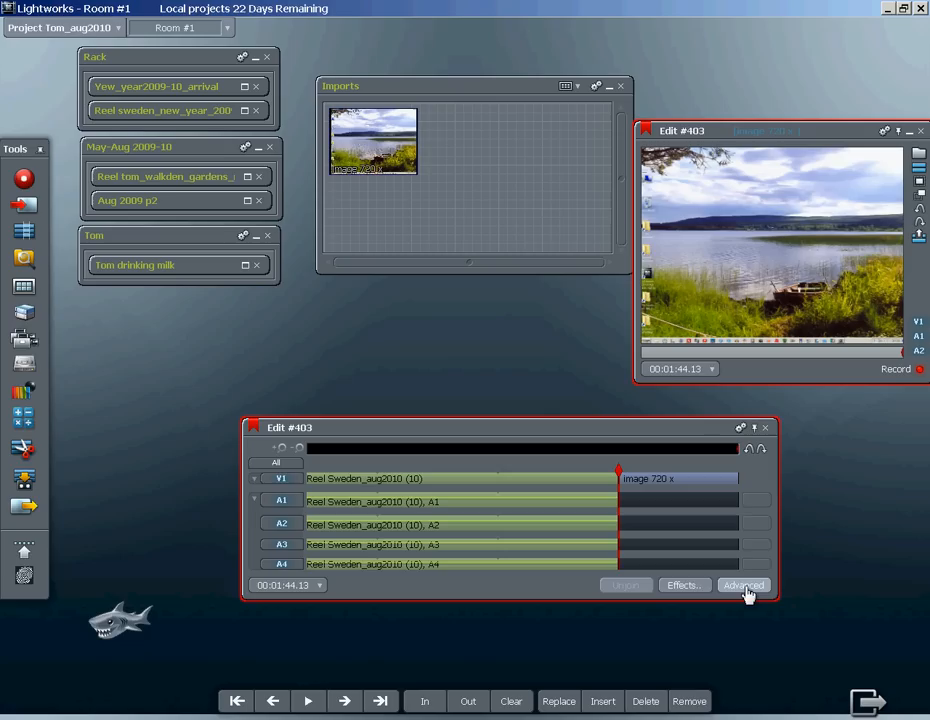
# Show the Advanced clip options and edit the image clip's value field to extend it
pyautogui.click(744, 584)
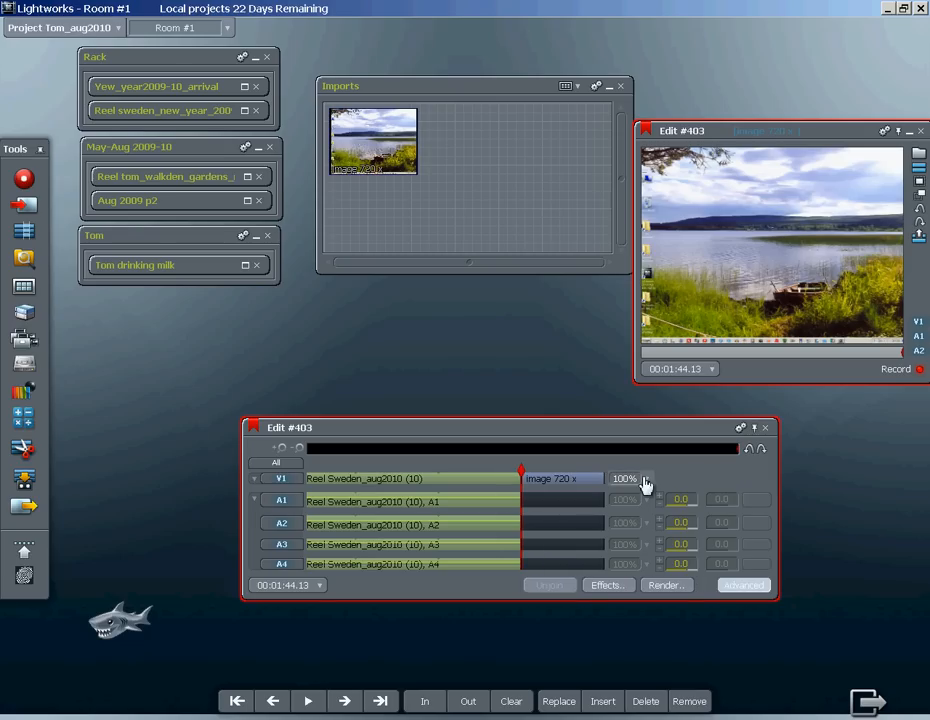
pyautogui.click(624, 478)
pyautogui.write('0')
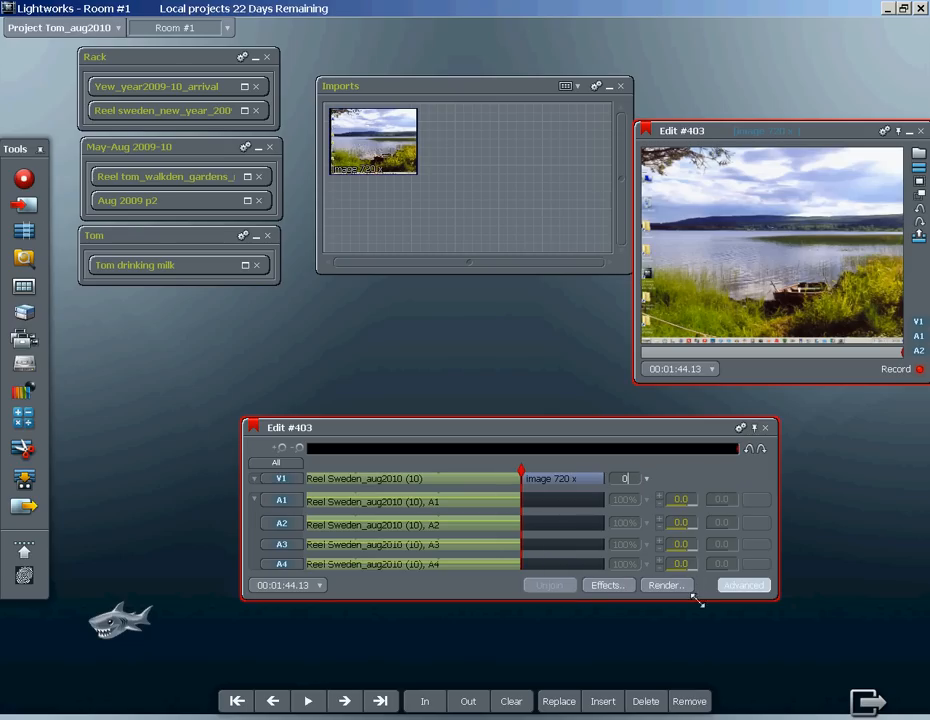
pyautogui.moveTo(590, 496)
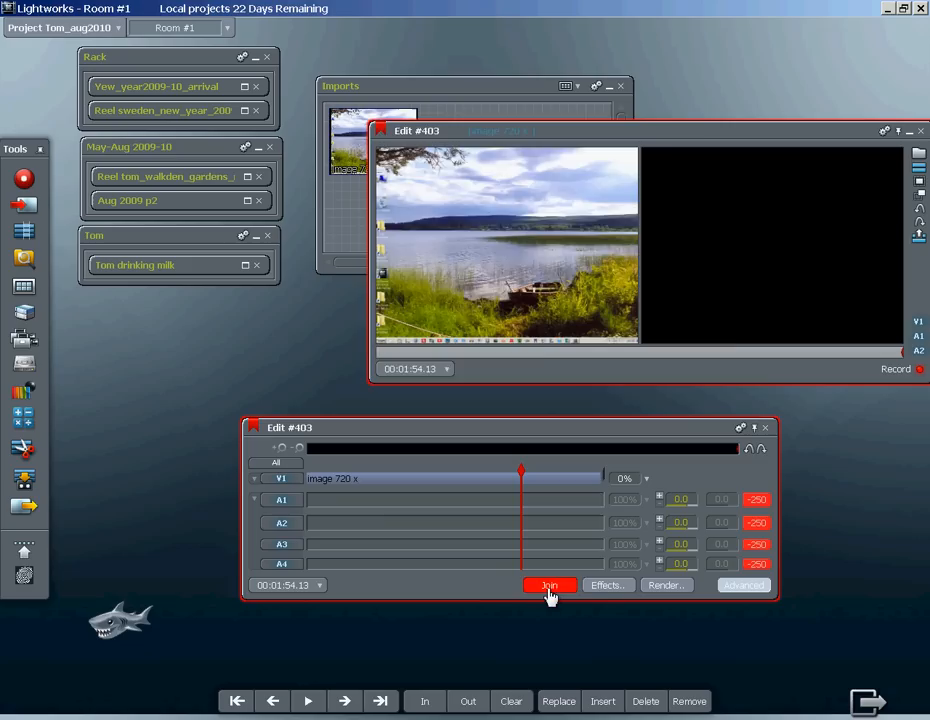
# Join the trimmed image clip so it runs to the 1:54 mark
pyautogui.click(548, 584)
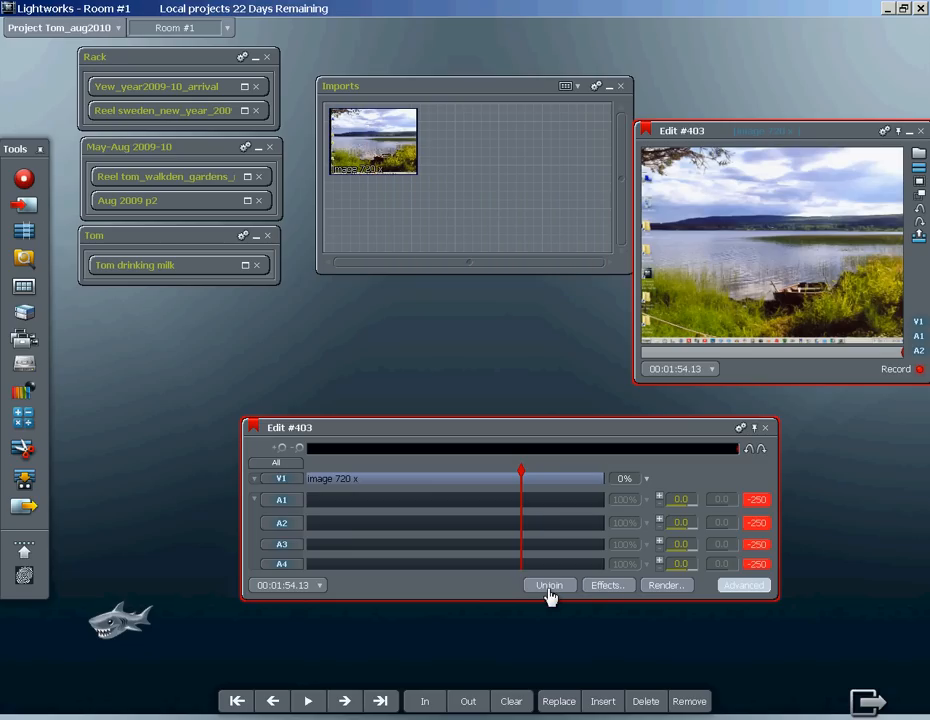
pyautogui.moveTo(308, 648)
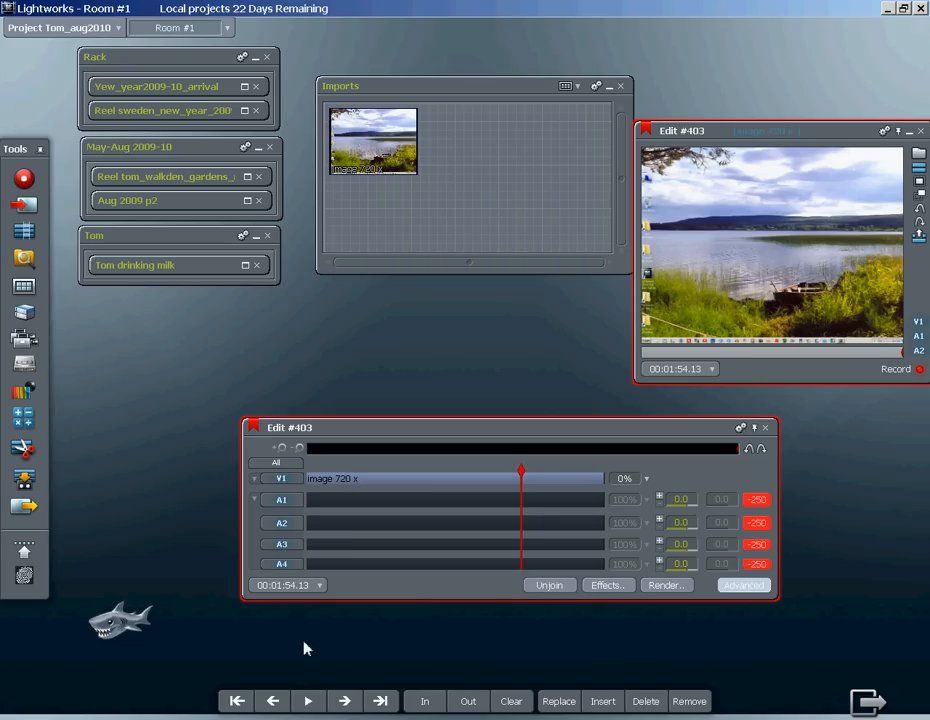
pyautogui.click(236, 700)
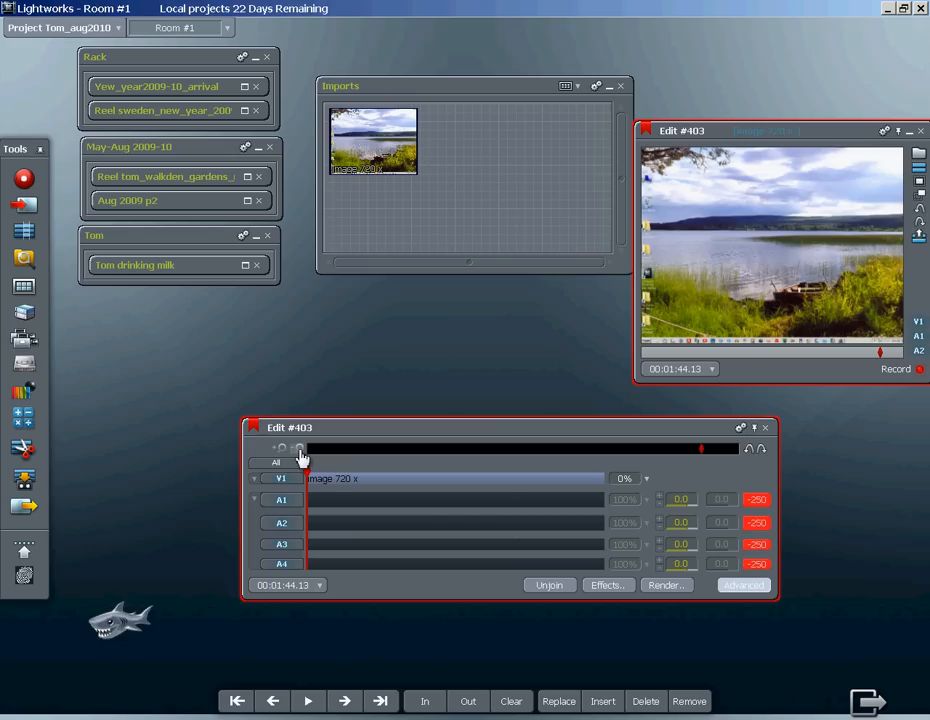
pyautogui.moveTo(300, 448)
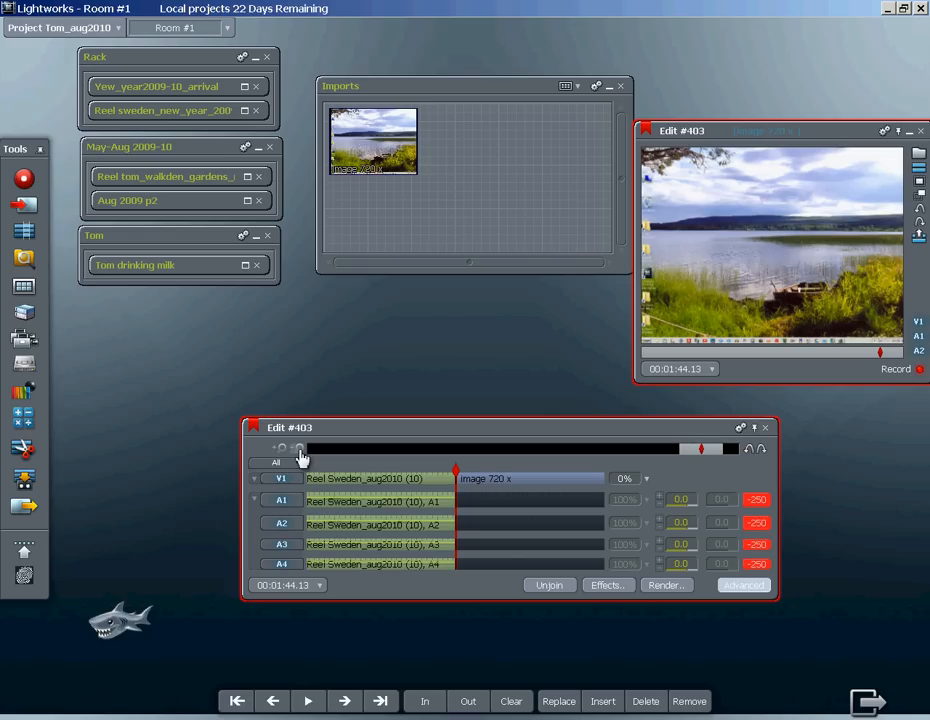
# Play Edit #403 from the start of the landscape image clip
pyautogui.click(308, 700)
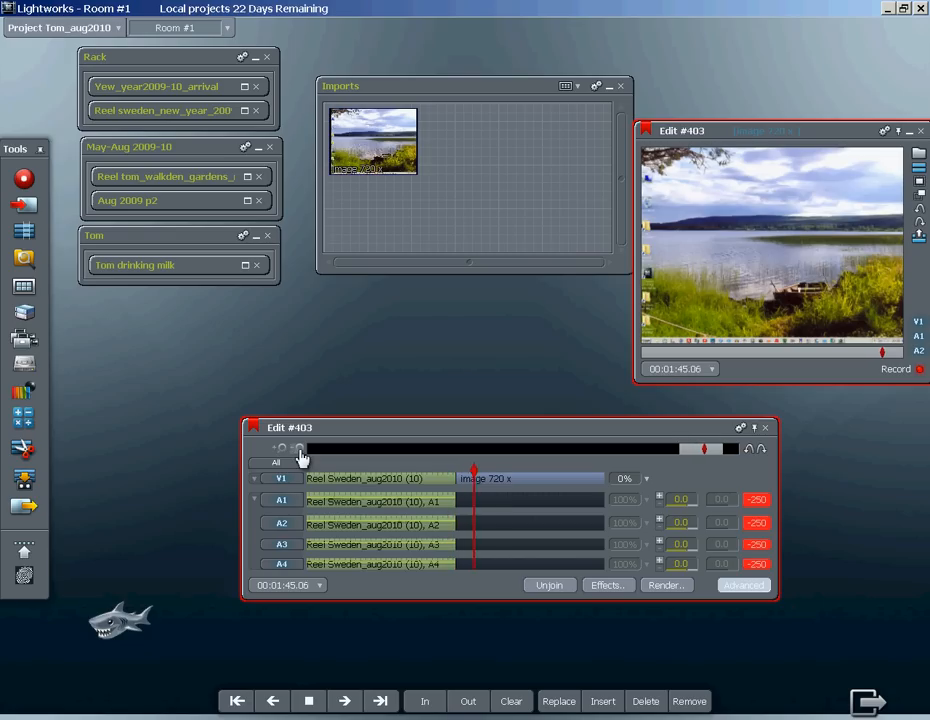